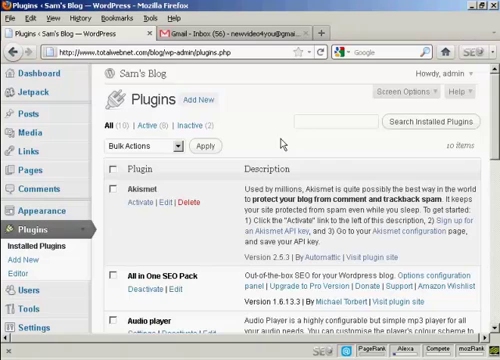
mouse_move(284, 141)
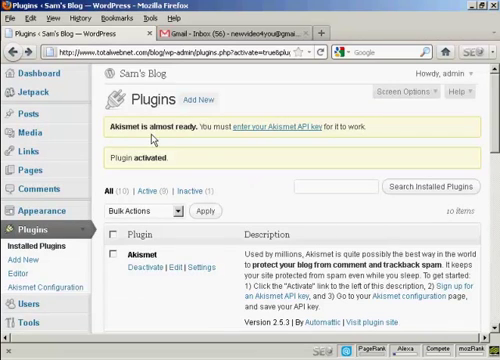
mouse_move(268, 142)
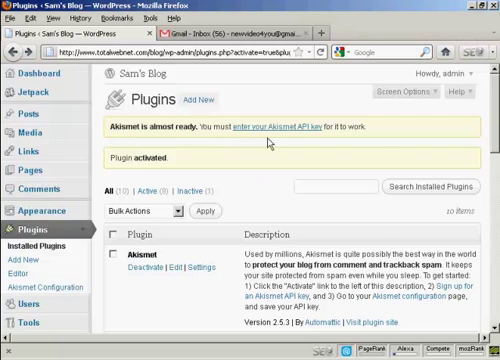
mouse_move(385, 140)
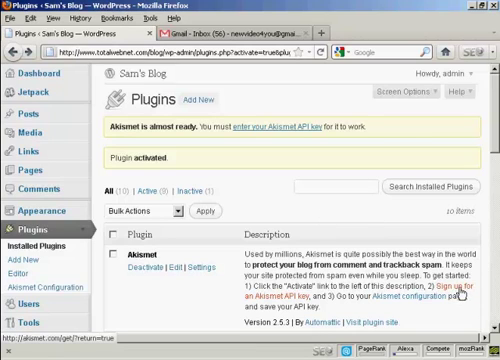
mouse_move(455, 293)
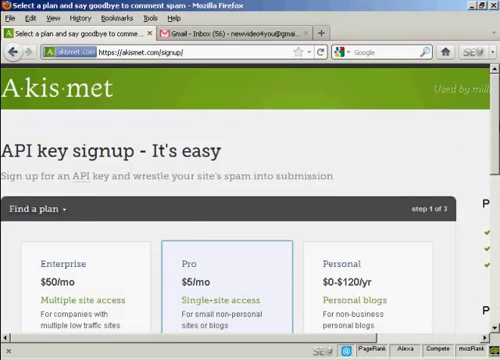
Step: Scroll the Akismet signup page down to the Personal plan's sign-up option
scroll(down, 3)
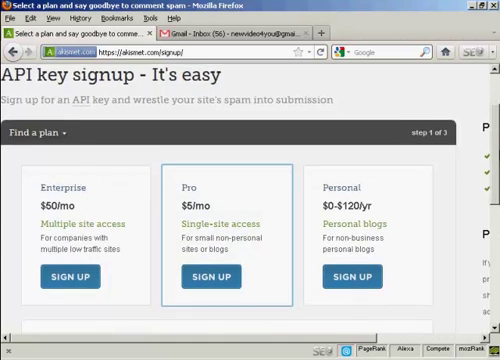
scroll(down, 3)
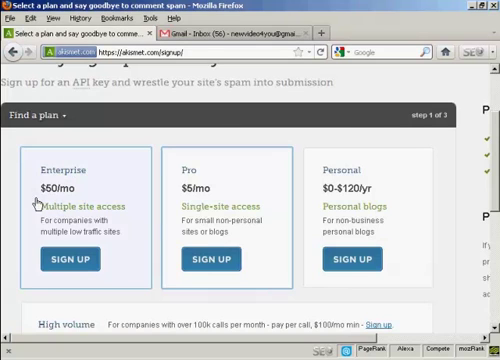
mouse_move(50, 205)
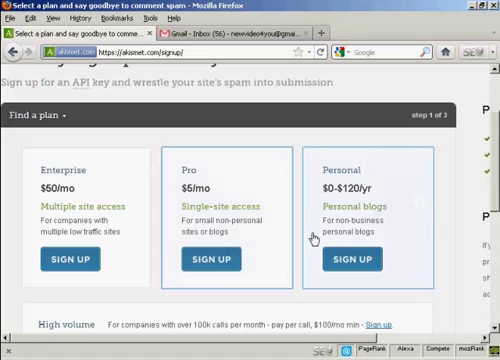
mouse_move(419, 217)
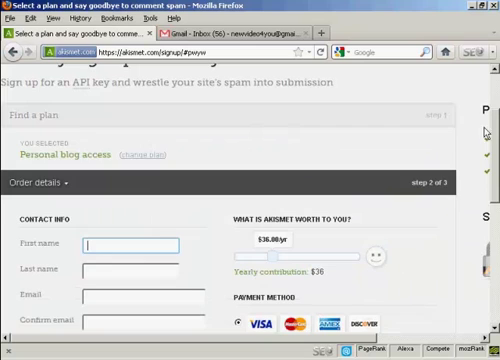
Step: Drag the yearly contribution slider from $30 down to $0 for the free Personal plan
scroll(down, 3)
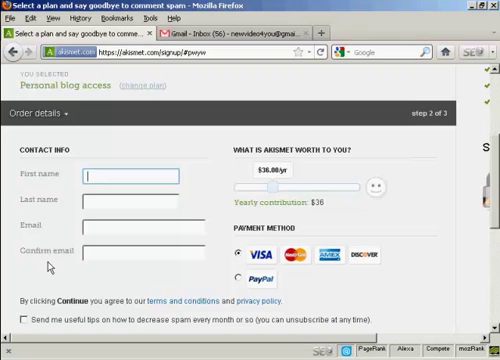
mouse_move(55, 267)
text(Sam)
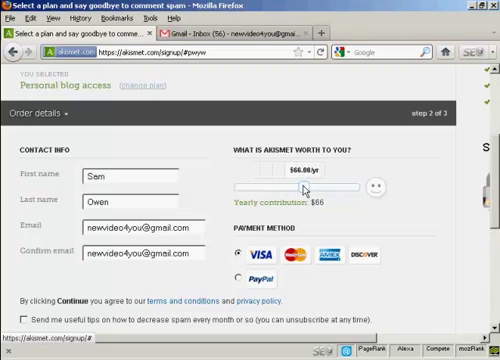
drag(305, 184, 267, 184)
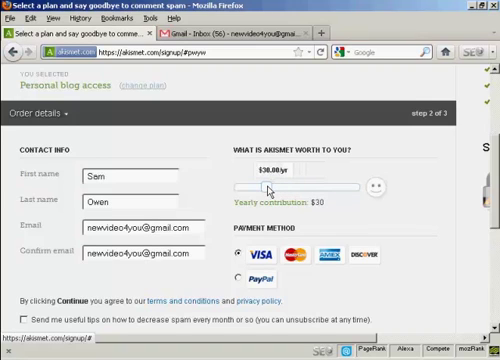
drag(268, 186, 272, 186)
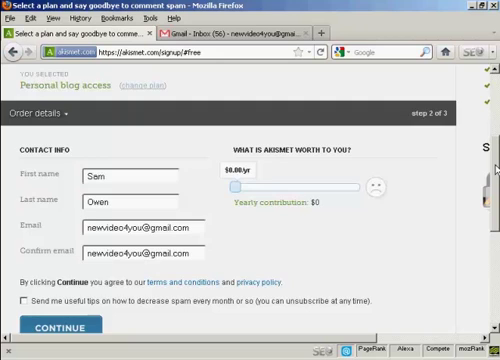
scroll(down, 3)
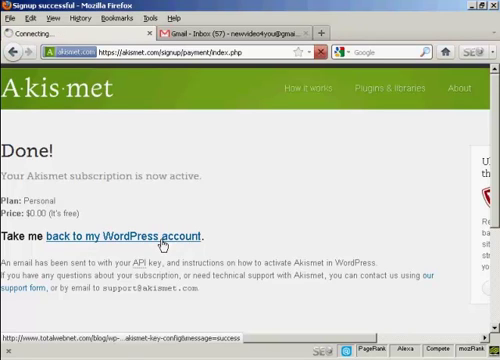
Step: Return to the blog's Akismet Configuration page via 'back to my WordPress account'
click(152, 236)
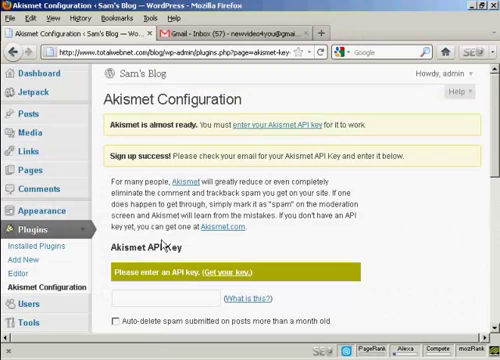
mouse_move(285, 99)
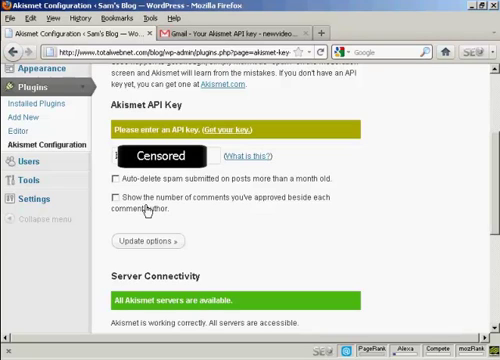
mouse_move(218, 187)
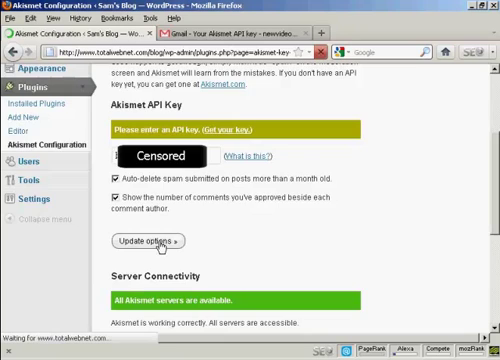
Step: Save the Akismet API key with spam auto-delete and approved-comment counts enabled
click(160, 240)
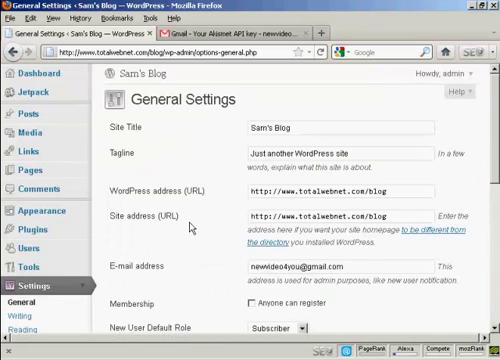
Step: Scroll through the Settings page to reach the Discussion submenu
scroll(down, 3)
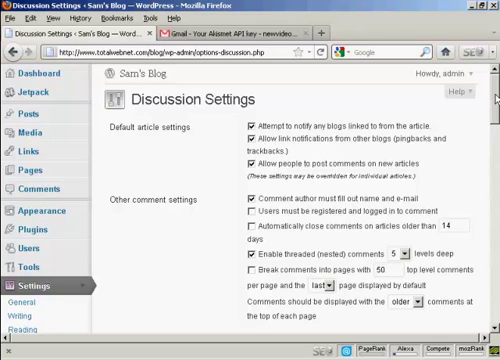
scroll(down, 3)
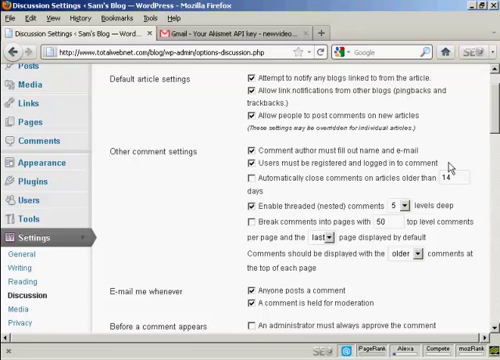
scroll(down, 3)
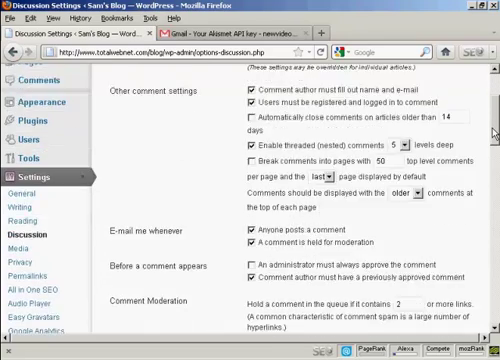
scroll(down, 3)
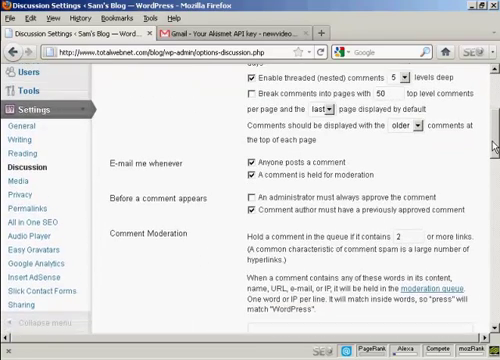
scroll(down, 3)
text(1)
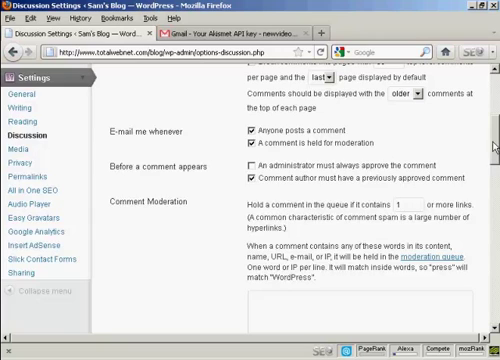
scroll(down, 3)
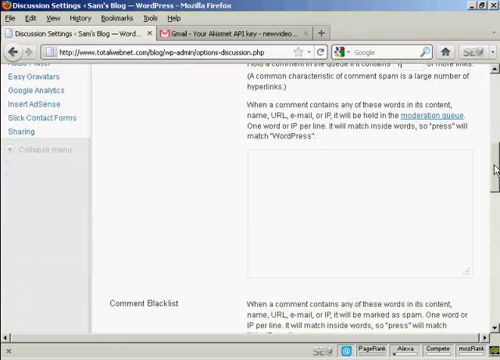
scroll(down, 3)
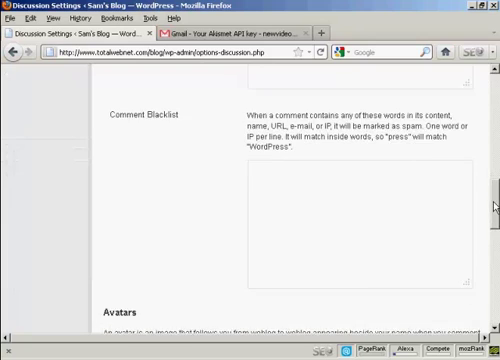
scroll(down, 3)
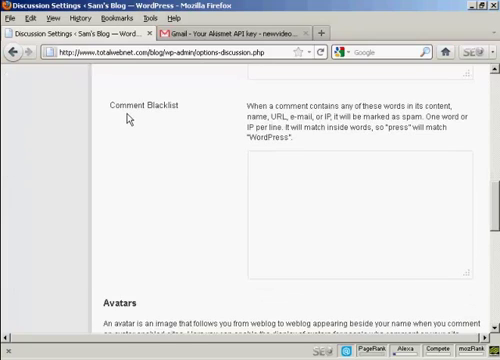
mouse_move(321, 141)
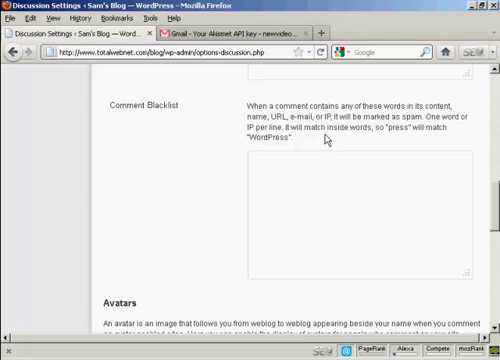
Step: Enter 'viagra' and 'watches' on separate lines in the Comment Blacklist
click(253, 163)
text(viagra)
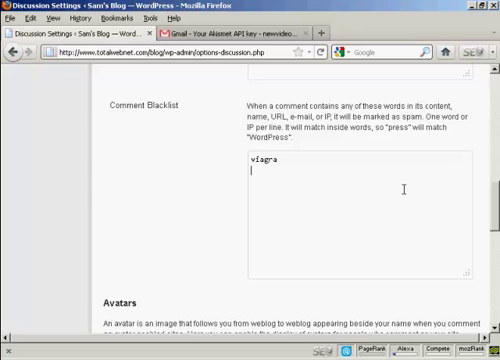
text(watches)
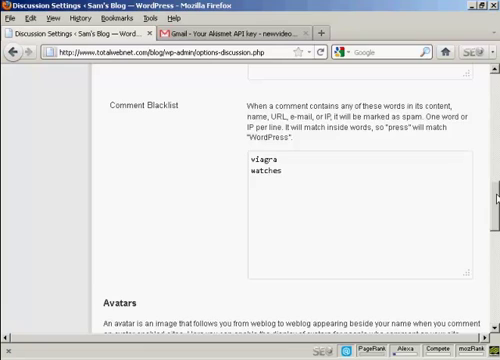
click(284, 170)
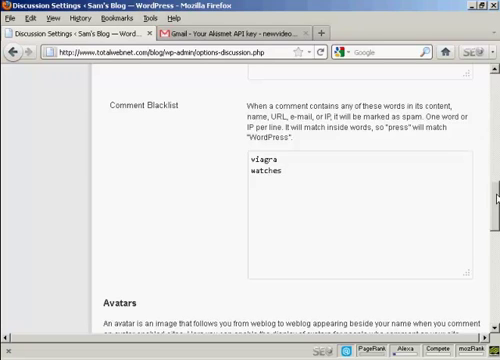
scroll(down, 3)
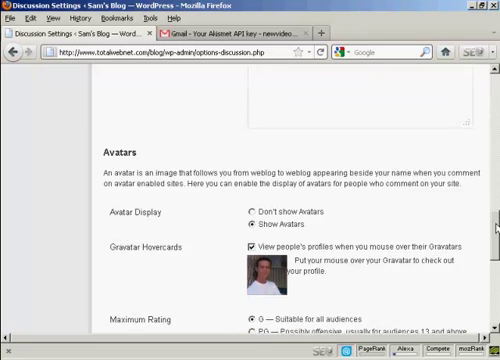
scroll(down, 3)
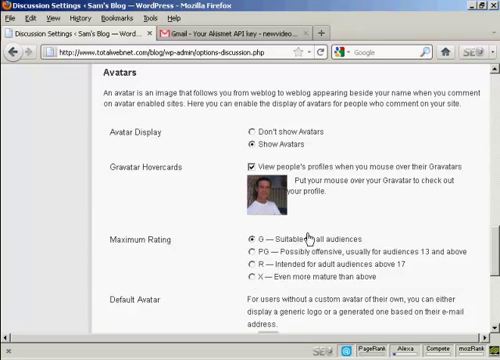
mouse_move(285, 250)
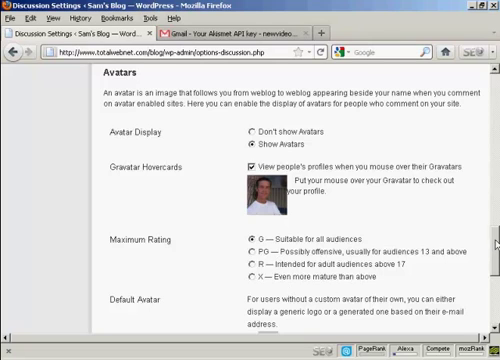
scroll(down, 3)
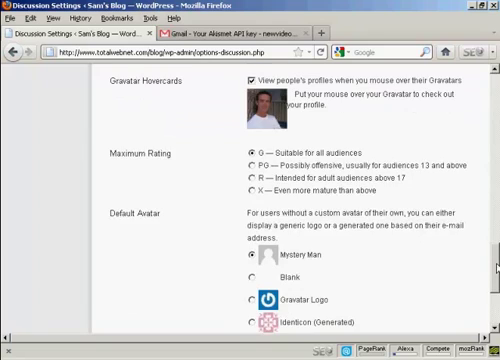
scroll(down, 3)
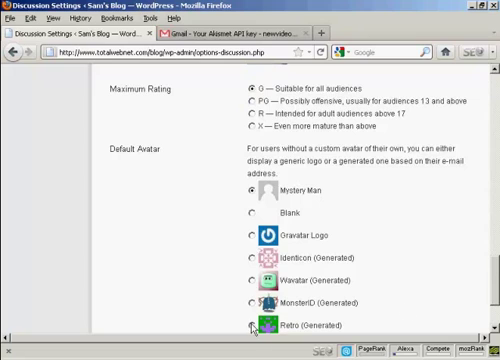
Step: Save the Discussion Settings with the viagra and watches blacklist
scroll(down, 3)
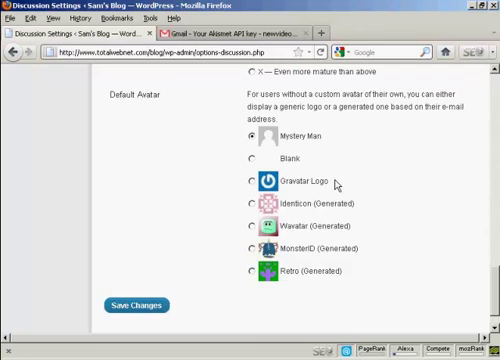
click(140, 305)
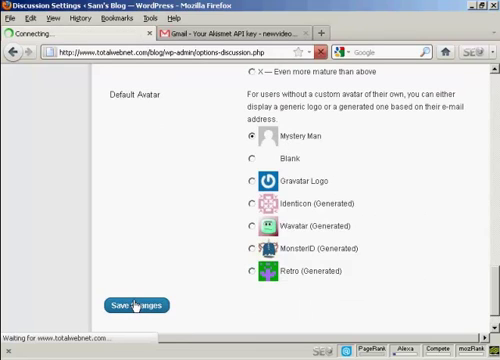